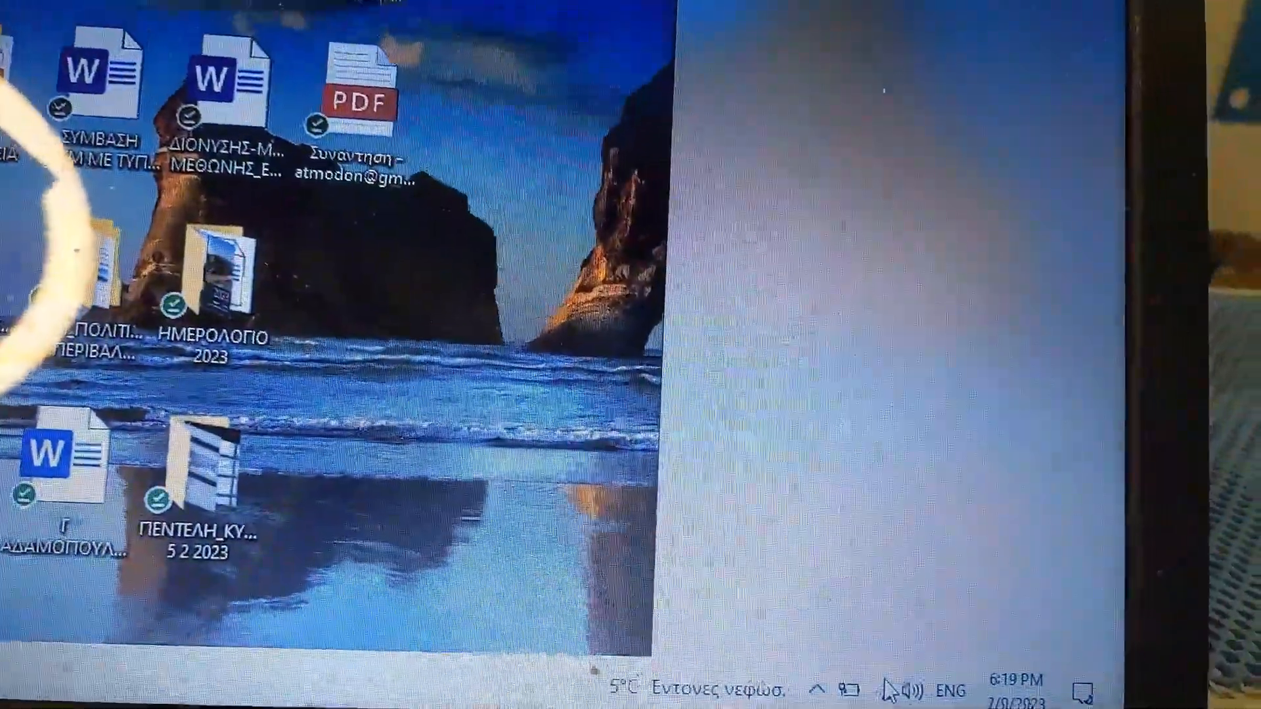
# - Open the taskbar Wi-Fi flyout showing nearby networks, airplane mode and mobile hotspot
pyautogui.click(907, 690)
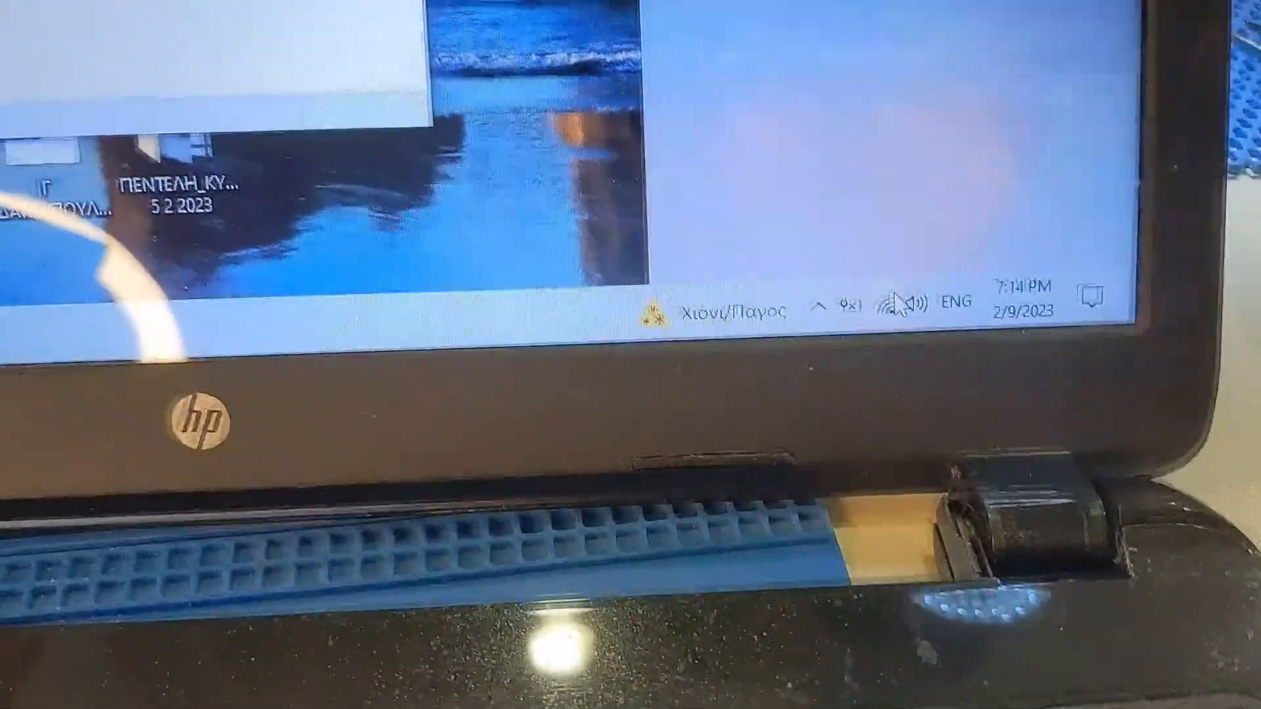
pyautogui.click(913, 304)
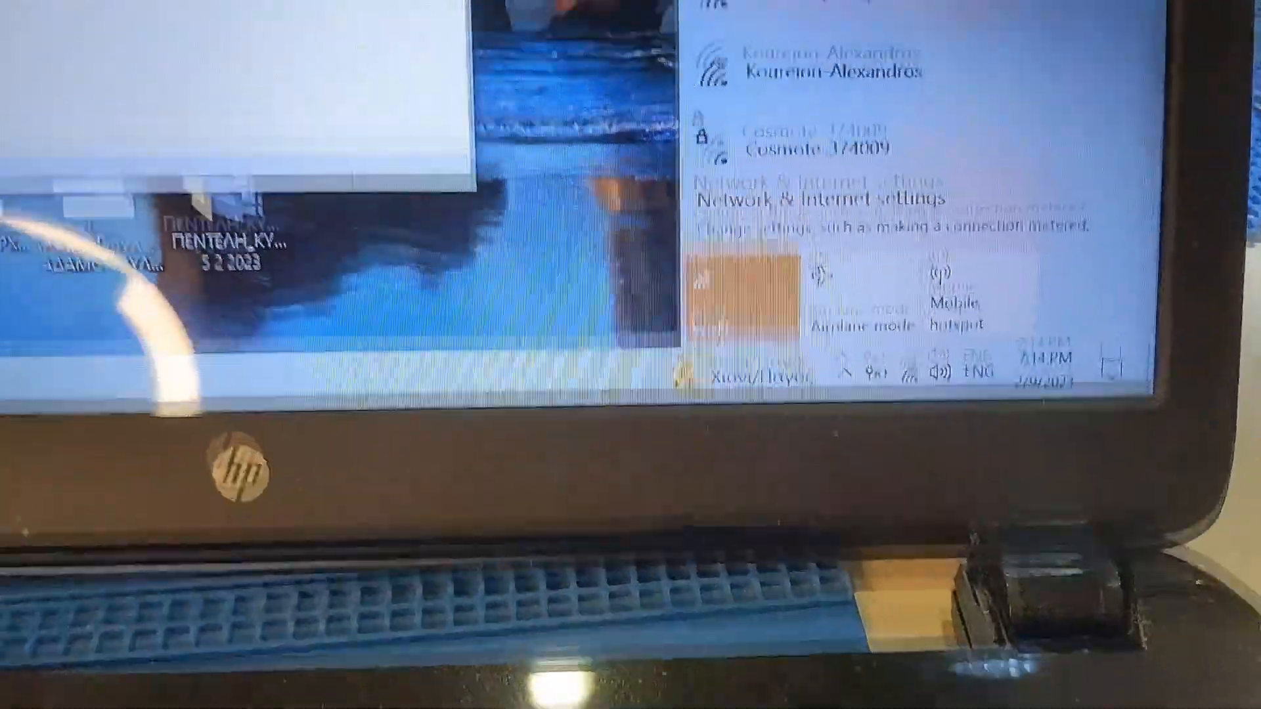